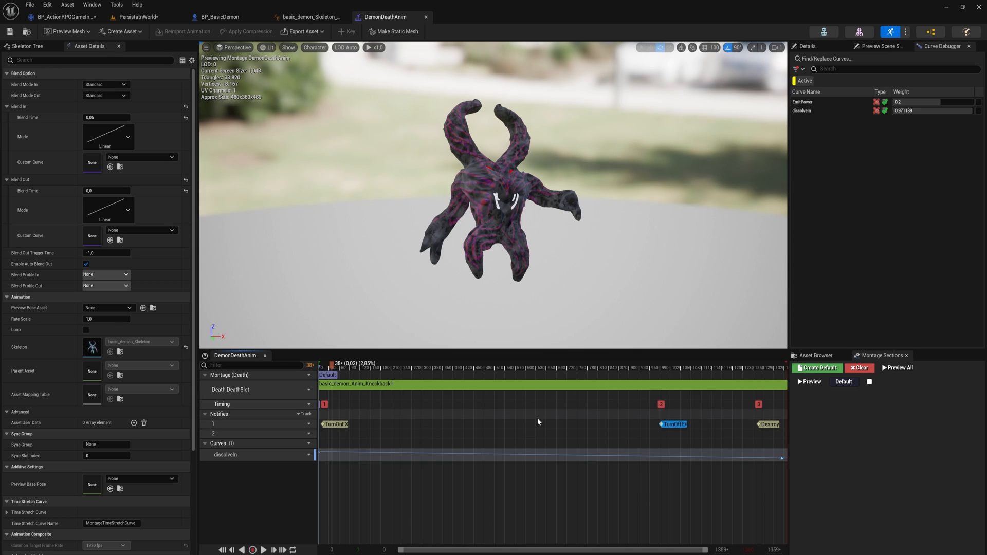
Review the demon anim blueprint's death notify events and return to the demon death montage
click(308, 18)
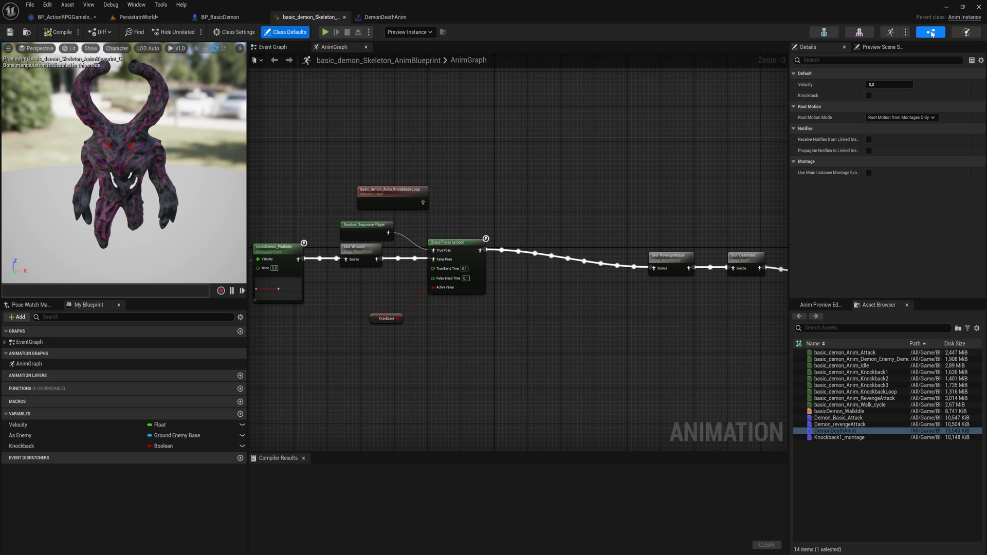
click(274, 46)
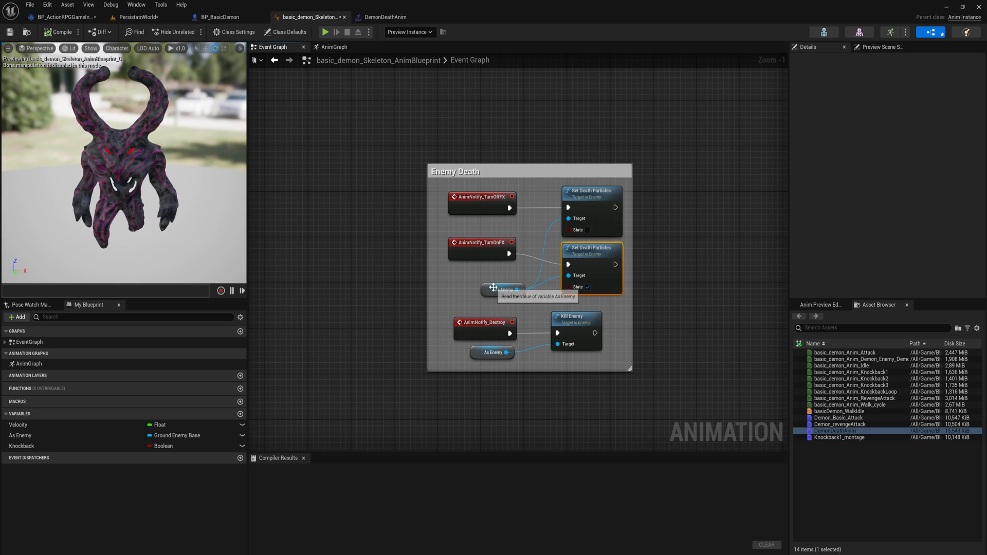
click(503, 288)
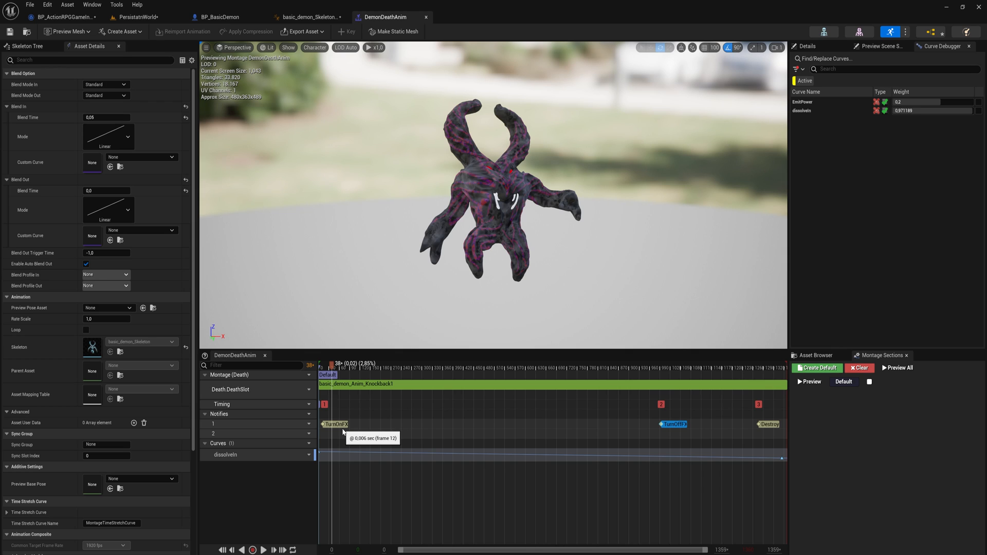
Create a Blueprint class named BP_AnimNotifyDeathFX with AnimNotifyState as its parent
click(813, 355)
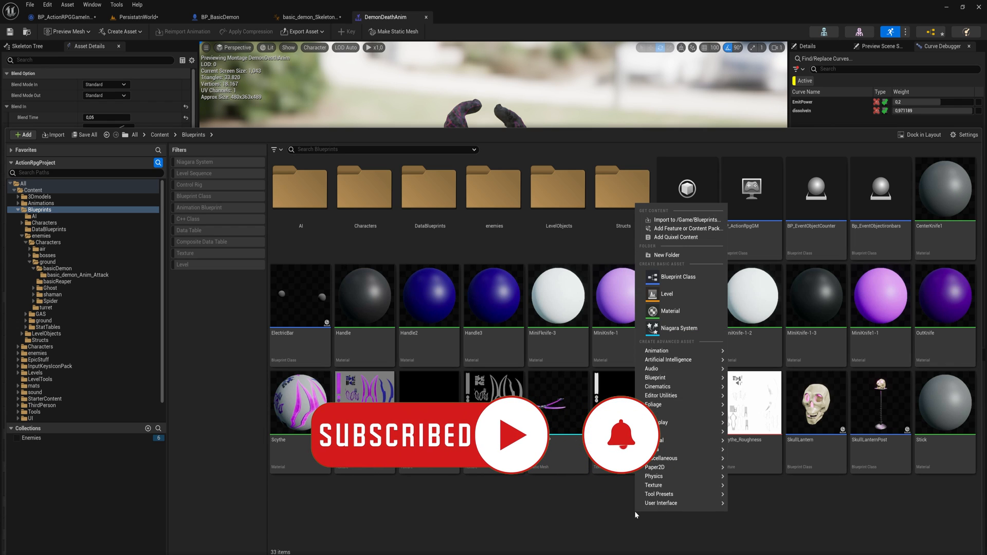
click(671, 277)
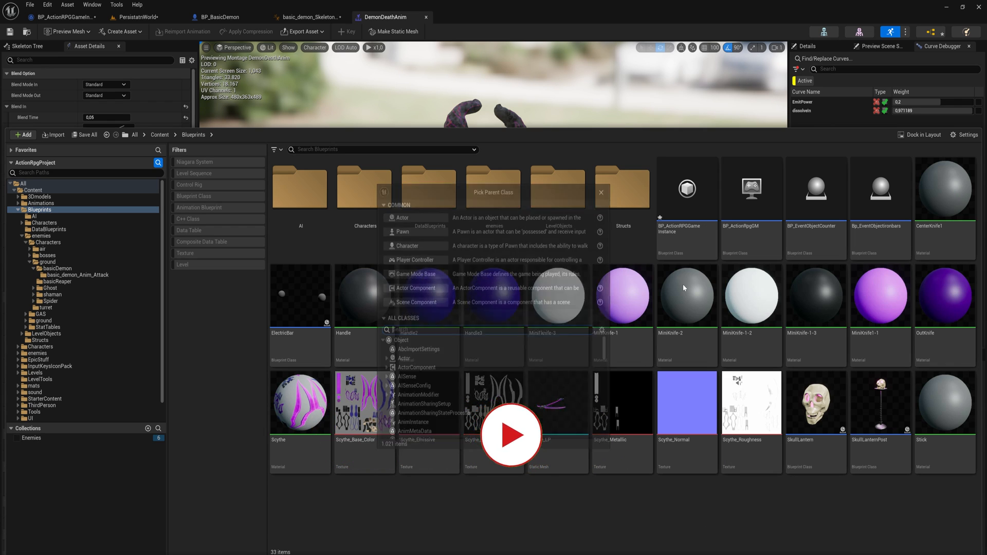
text(animno)
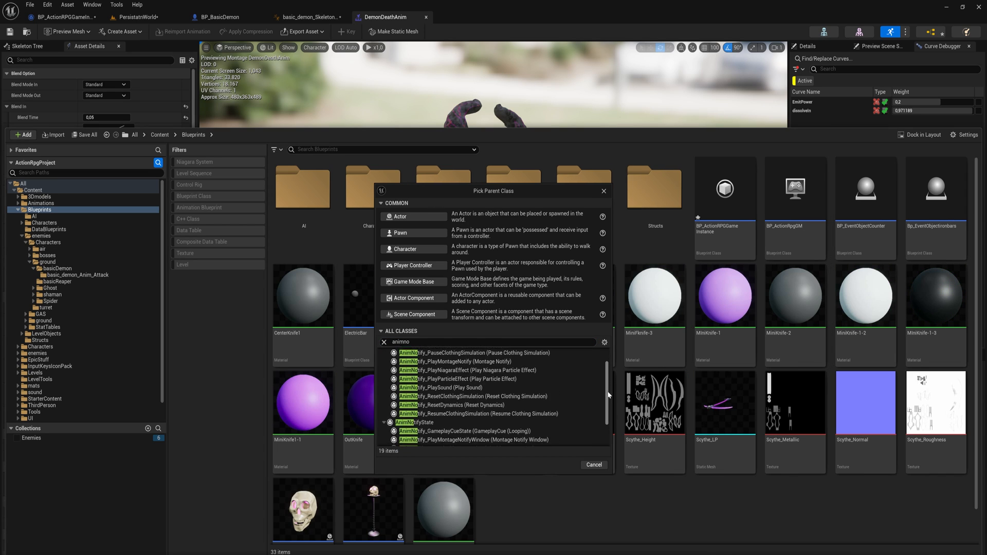
click(416, 411)
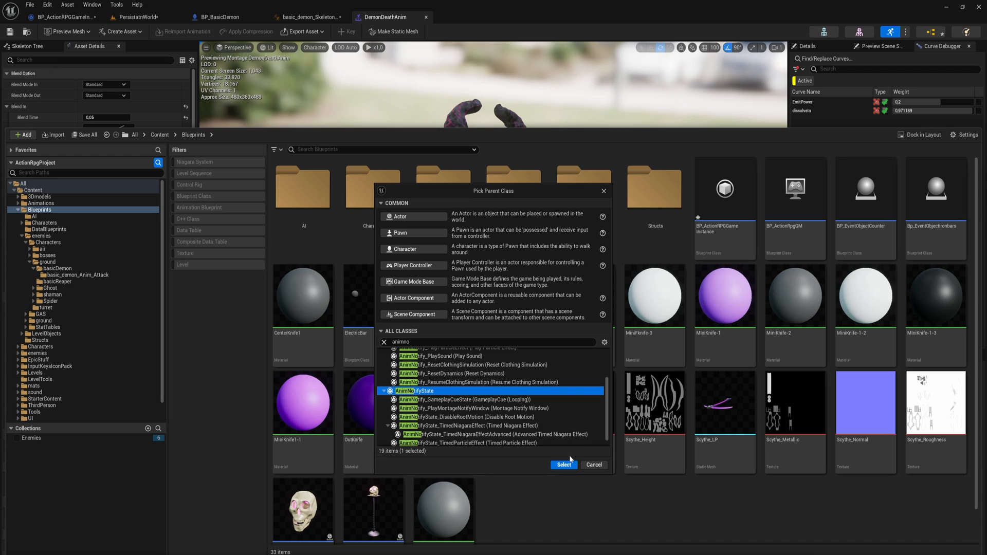
mouse_move(473, 413)
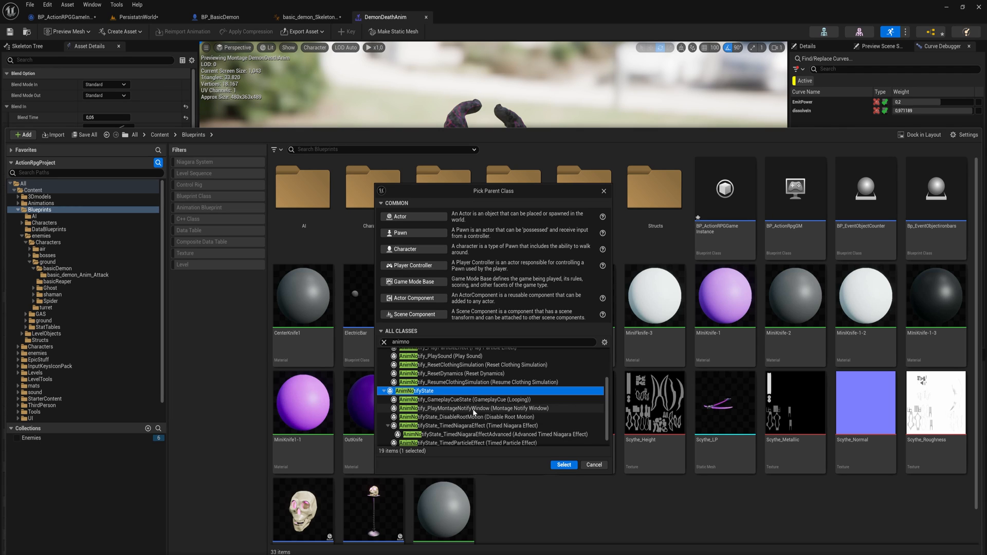
click(563, 465)
text(BP_AnimNotifyDeathFX)
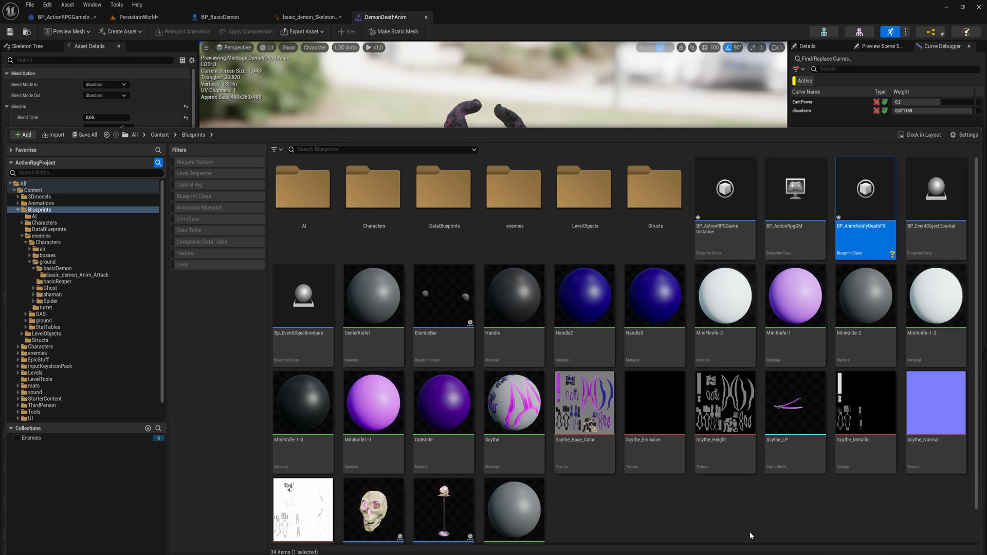
Override the Received Notify Begin function in BP_AnimNotifyDeathFX
double_click(865, 189)
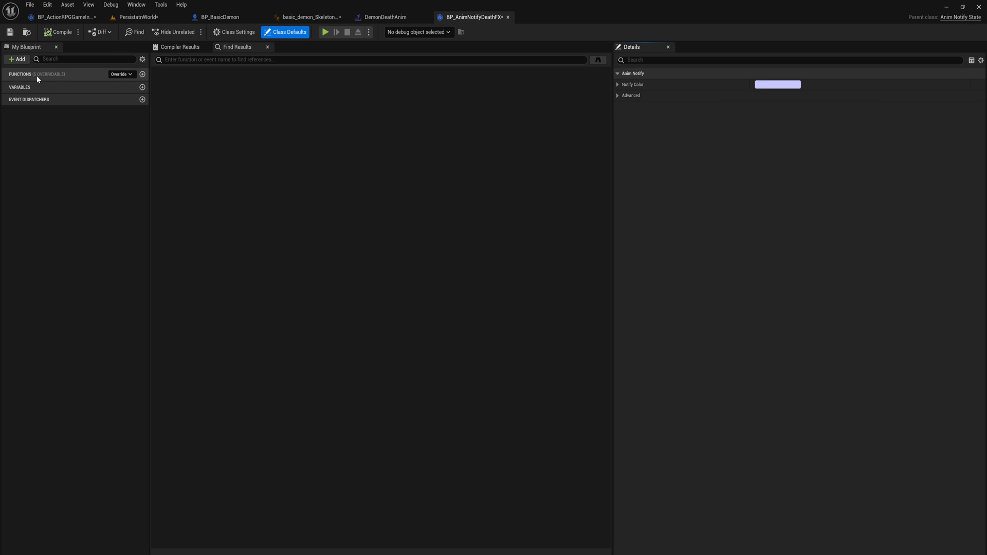
click(121, 74)
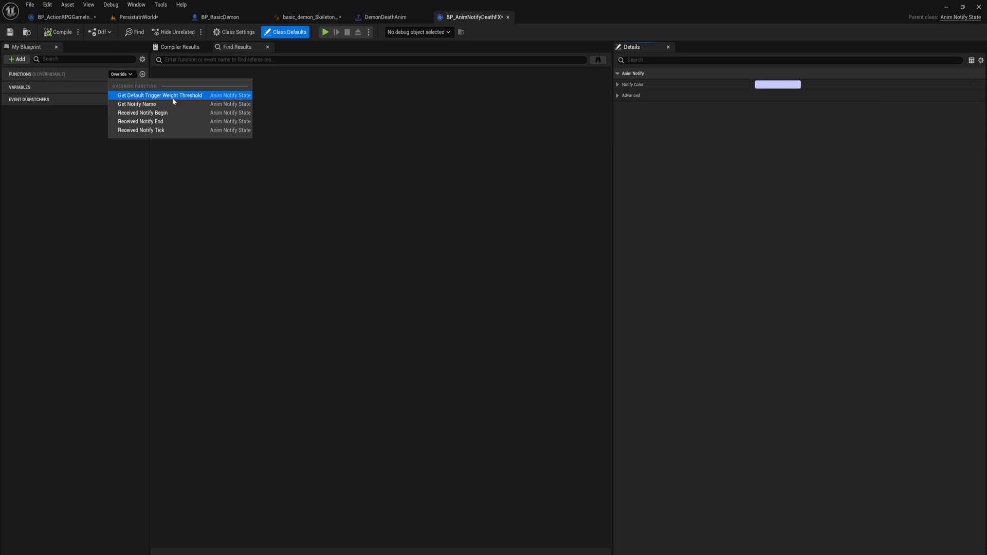
mouse_move(159, 95)
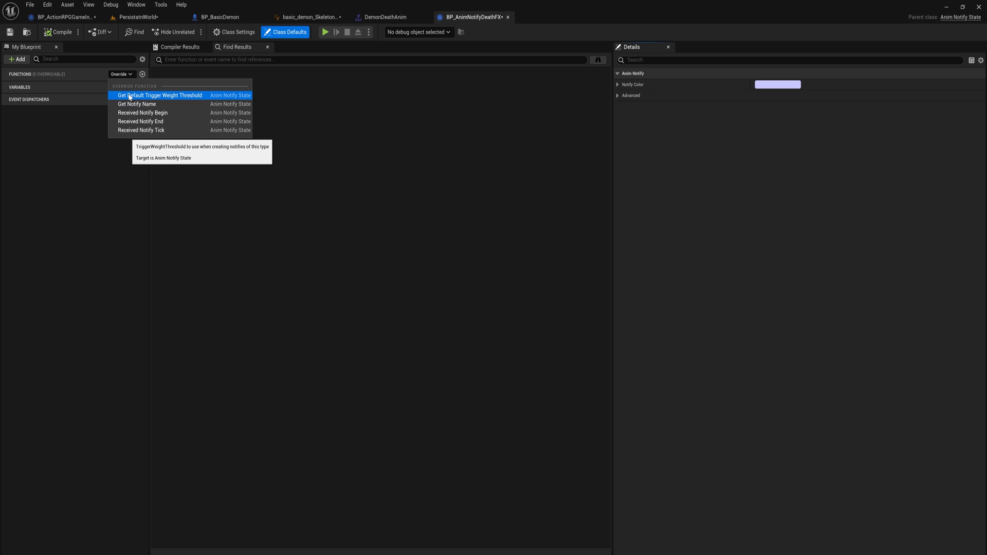
mouse_move(187, 97)
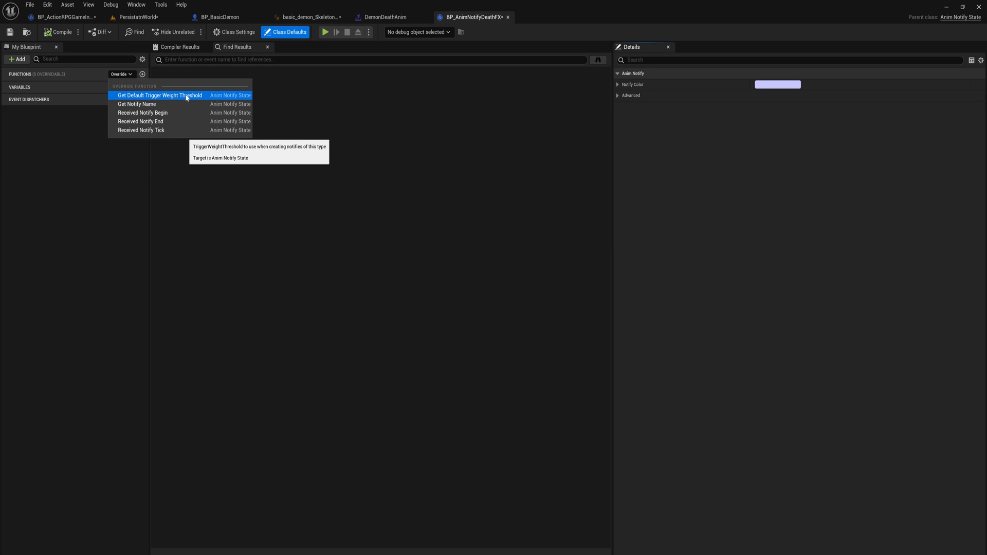
mouse_move(142, 113)
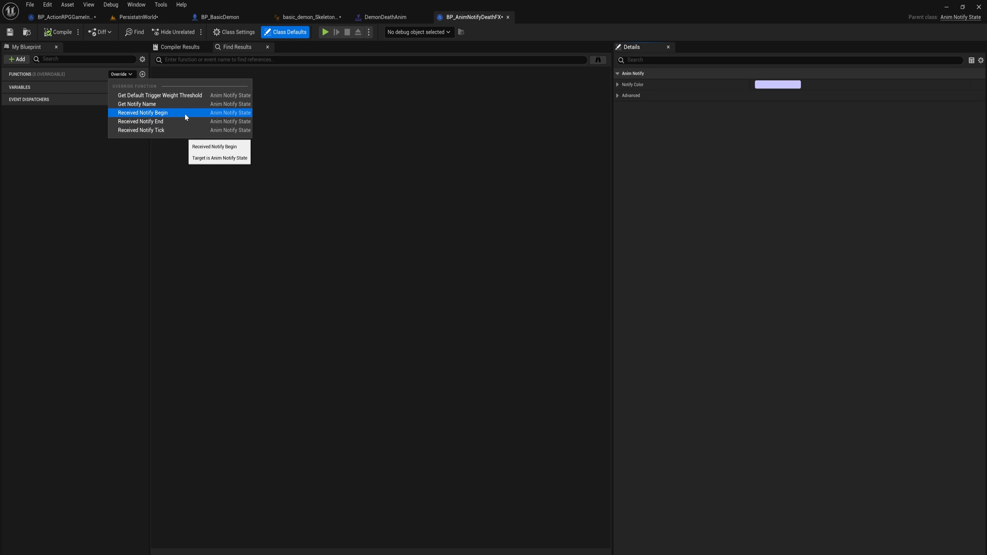
click(142, 114)
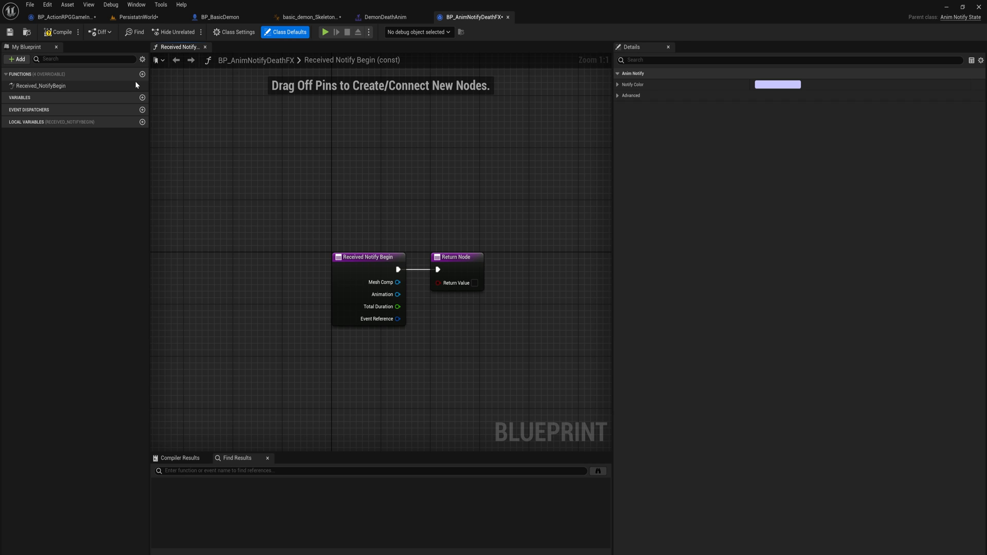
Override the Received Notify End function alongside Received Notify Begin
click(142, 74)
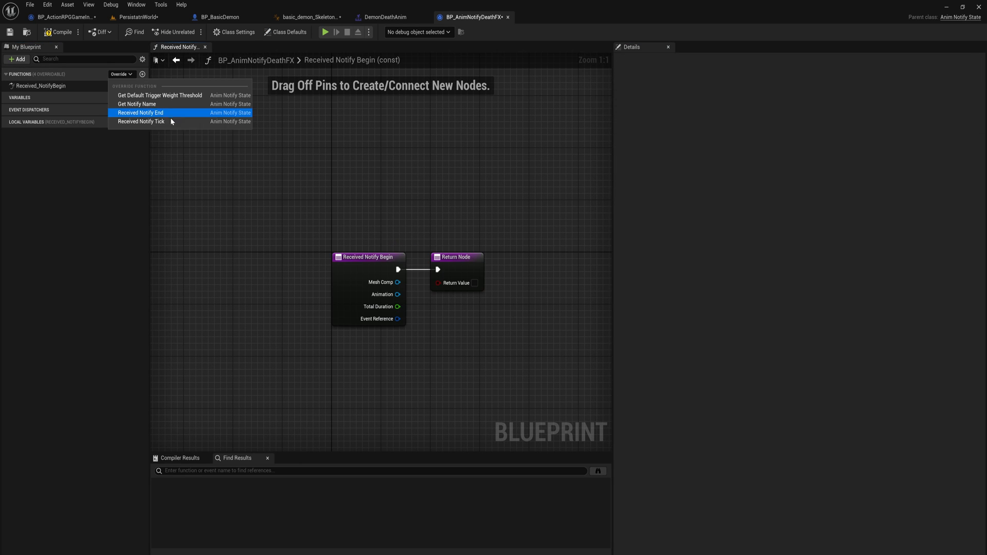
click(141, 113)
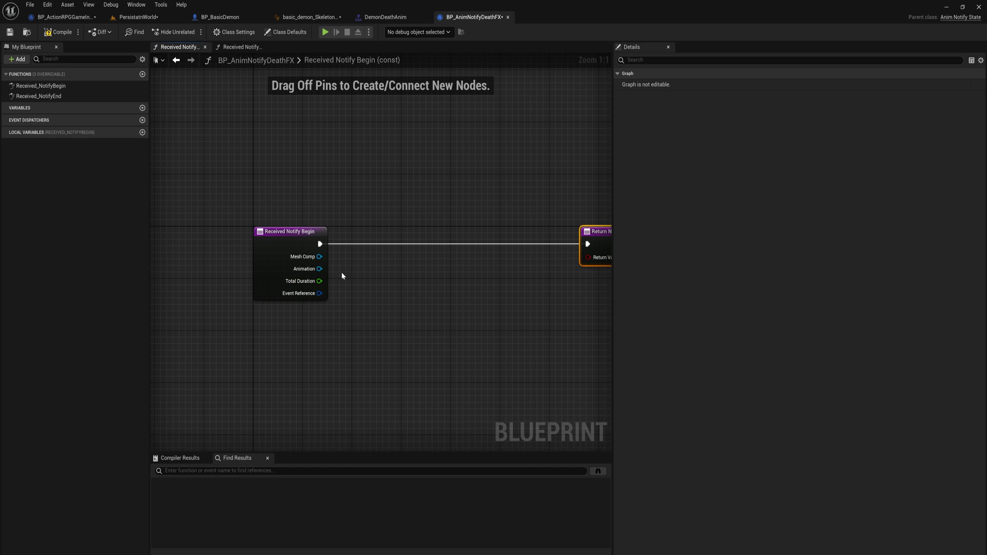
mouse_move(318, 257)
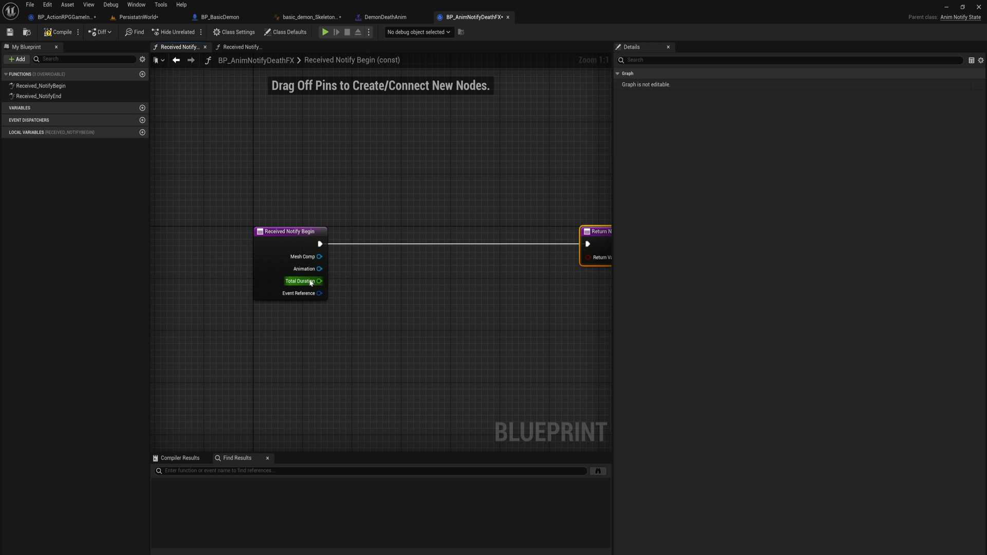
mouse_move(317, 281)
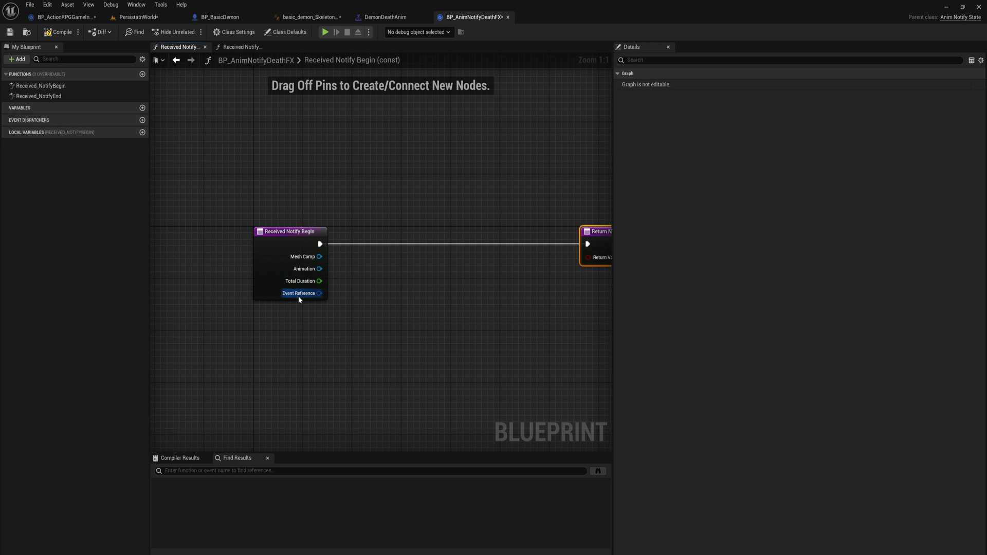
mouse_move(300, 281)
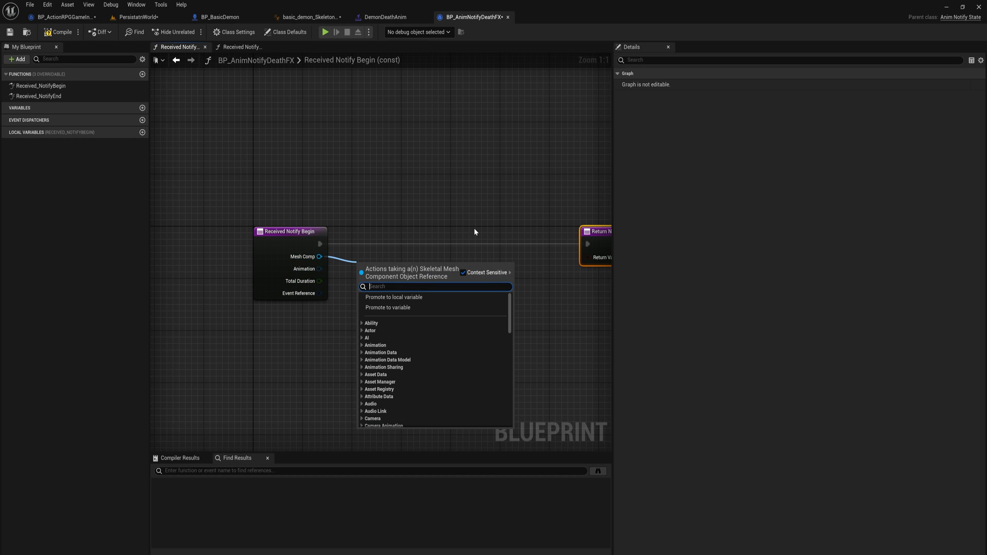
Chain Get Owner, Cast To Enemy and Set Death Particles (State on) into the return node
text(get)
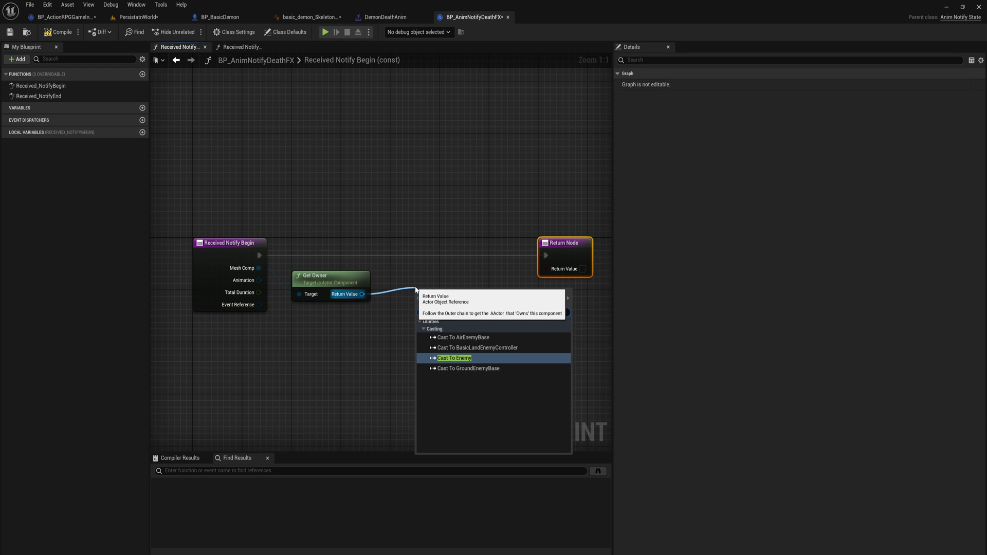
click(454, 358)
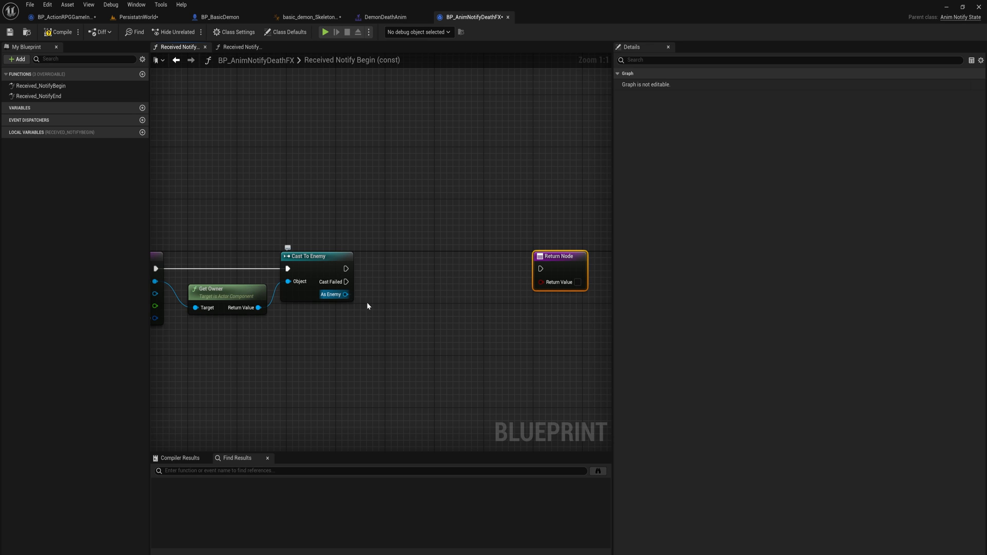
drag(346, 295, 403, 318)
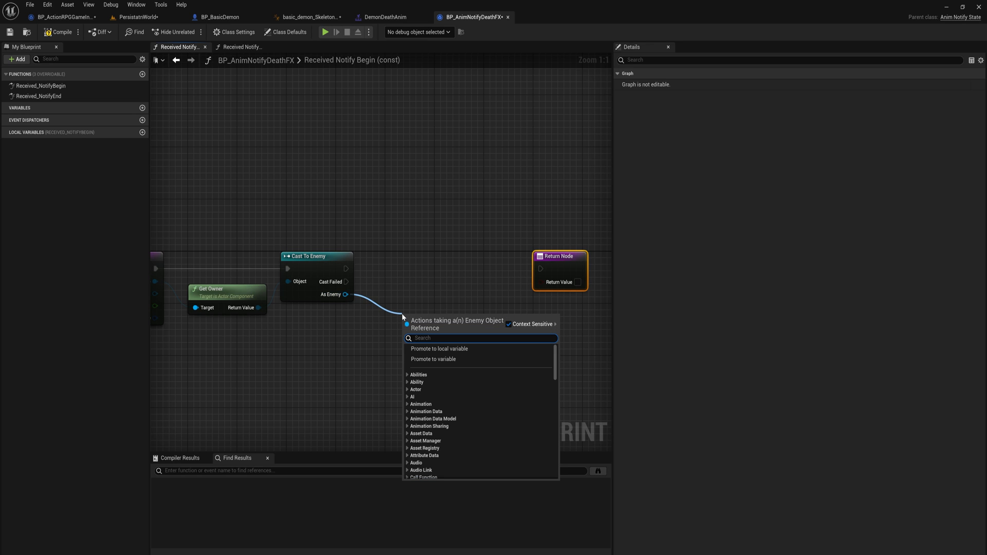
click(428, 315)
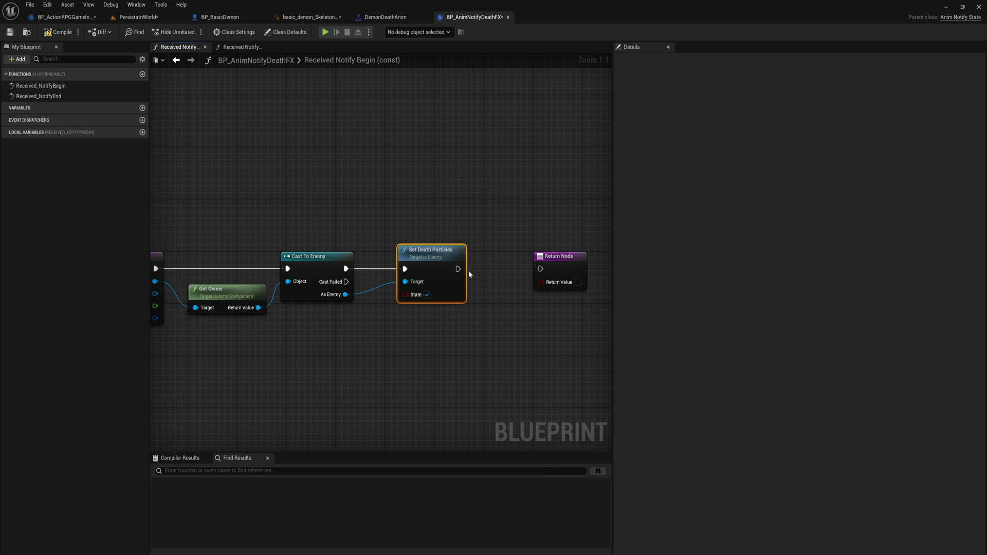
drag(459, 268, 540, 269)
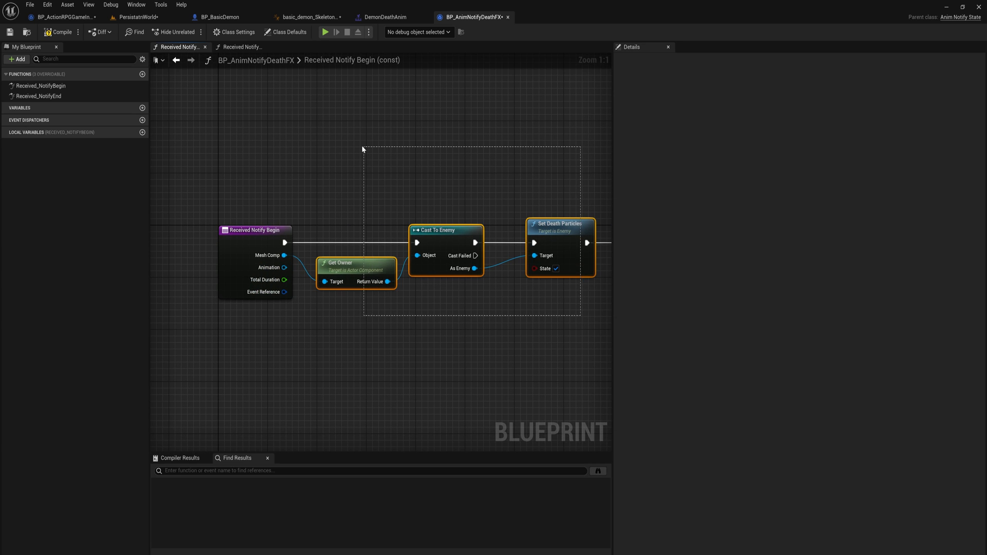
In Received Notify End, wire Set Death Particles (State off) to the return node
click(242, 47)
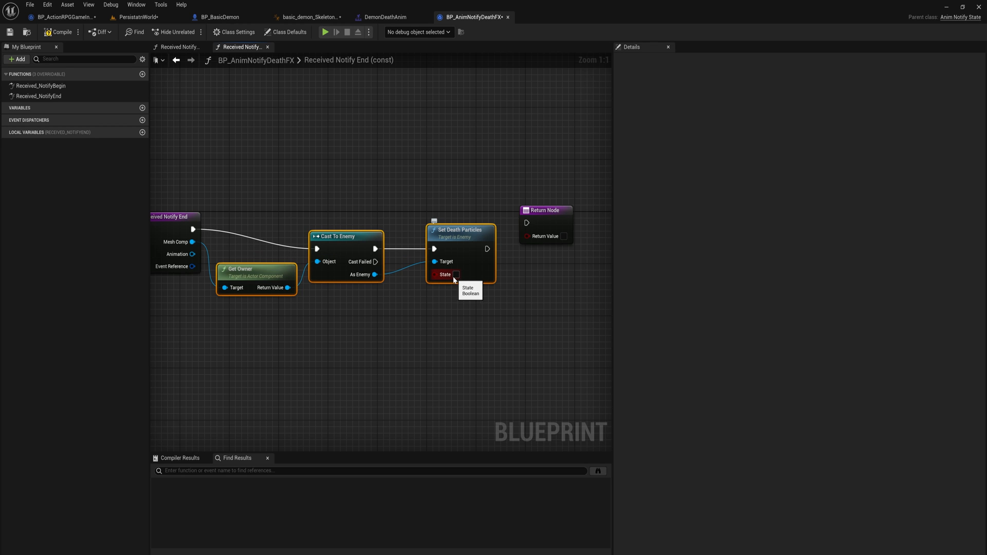
drag(460, 229, 434, 229)
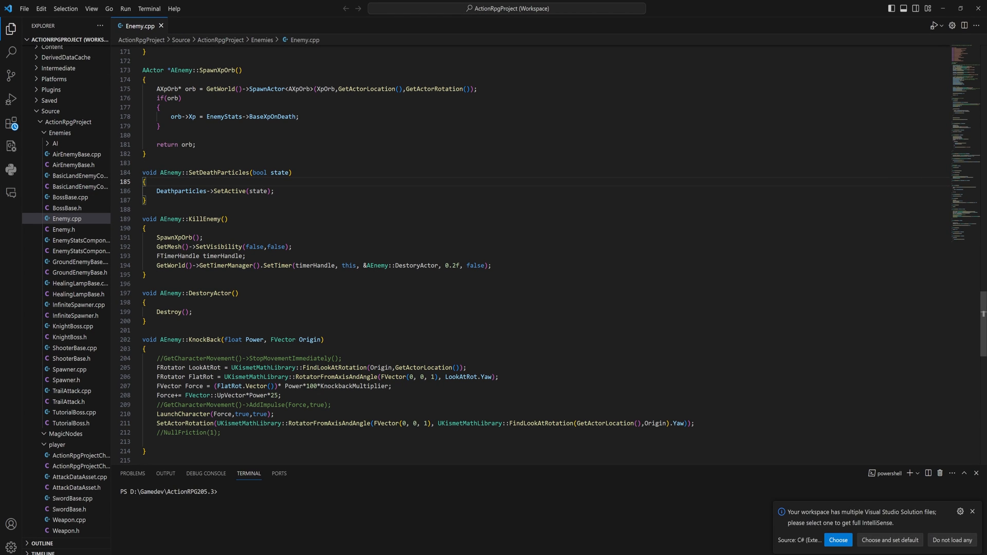
Review AEnemy::SetDeathParticles in Enemy.cpp before returning to the notify blueprint
double_click(183, 191)
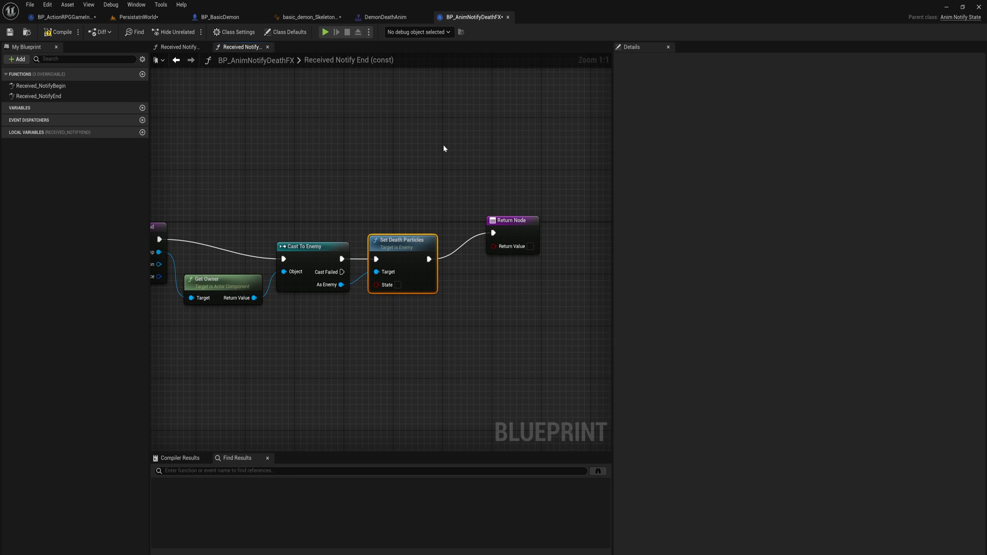
Save BP_AnimNotifyDeathFX and proceed past the Check Out Assets prompt
click(61, 32)
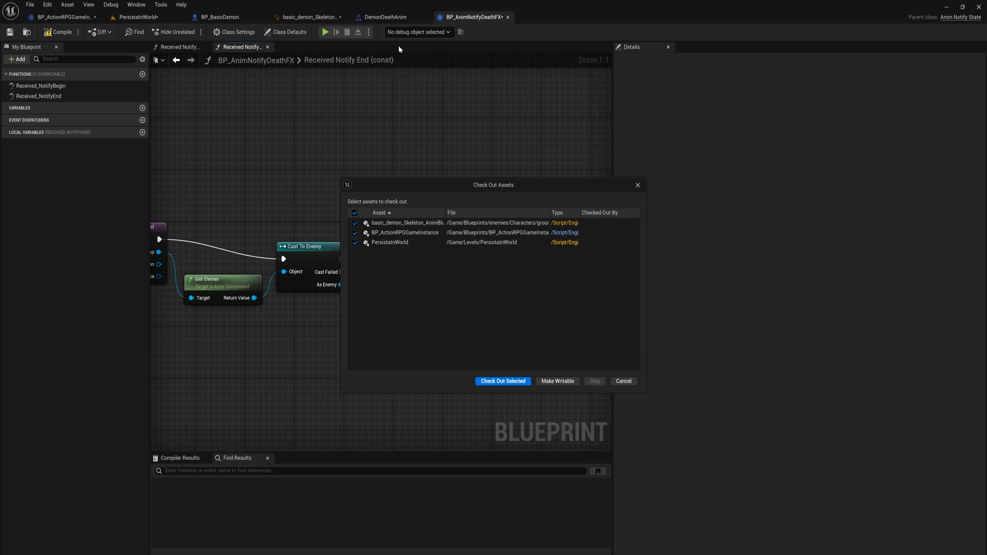
click(503, 380)
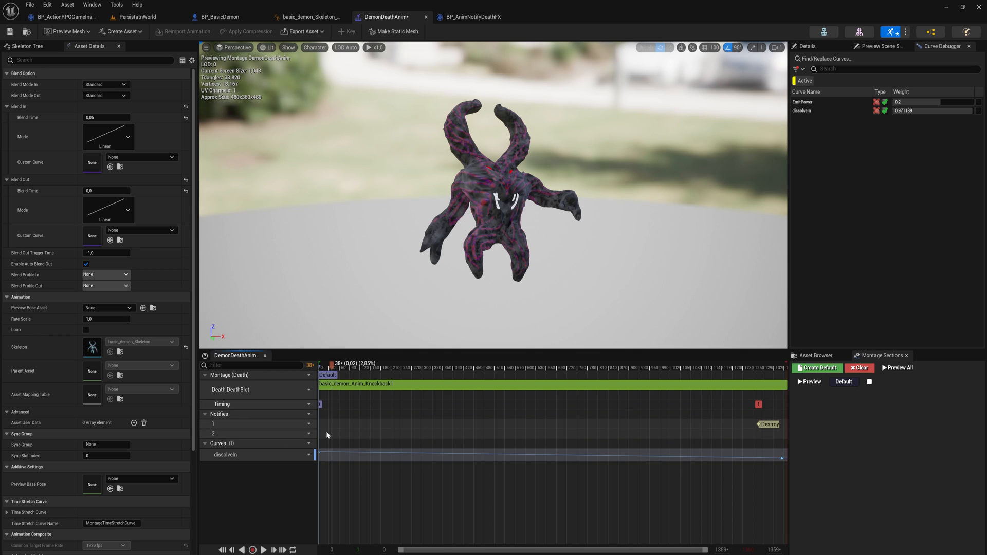
Add a BP_AnimNotifyDeathFX notify state to DemonDeathAnim's Notifies track
right_click(333, 426)
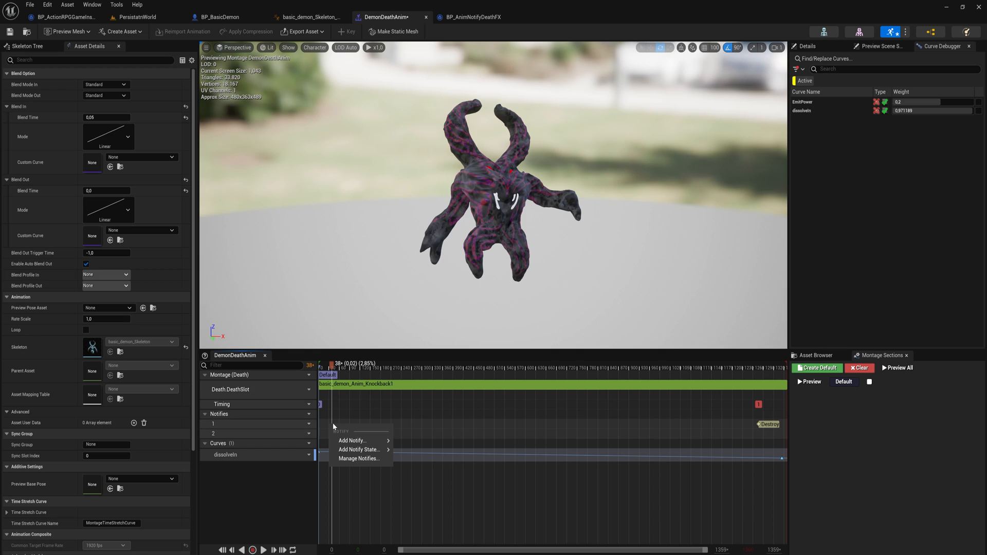
click(360, 449)
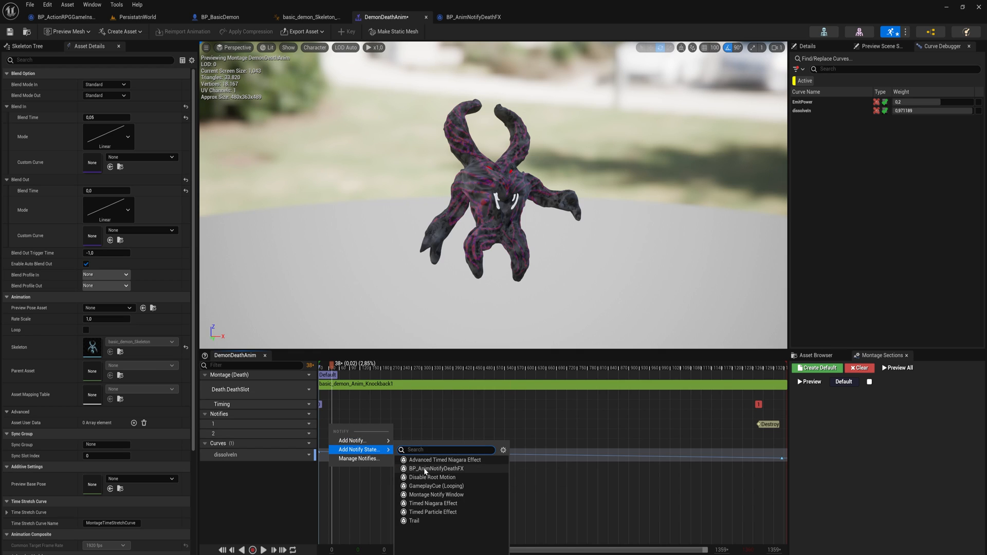
click(436, 469)
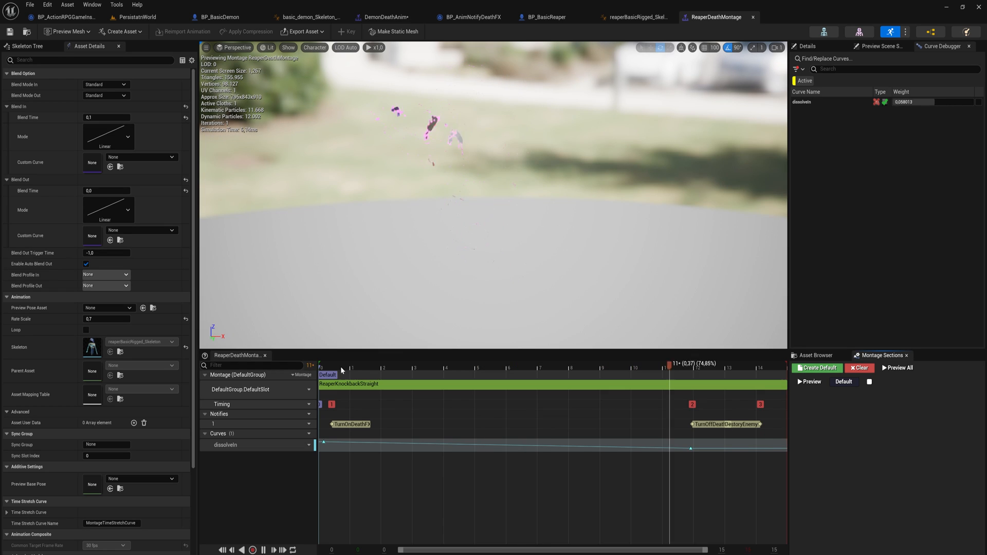
Select the reaper anim blueprint's death FX event nodes, then return to ReaperDeathMontage
click(336, 370)
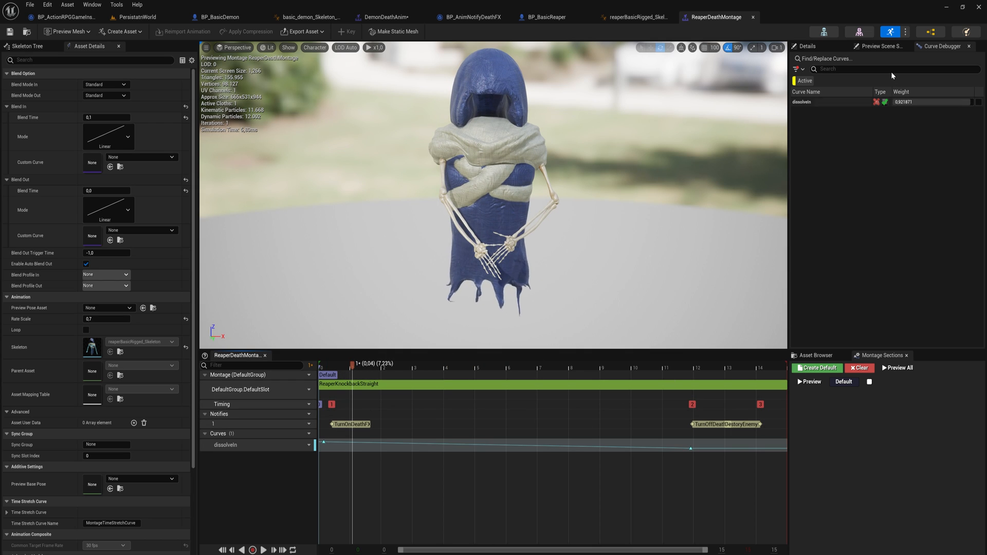
click(636, 18)
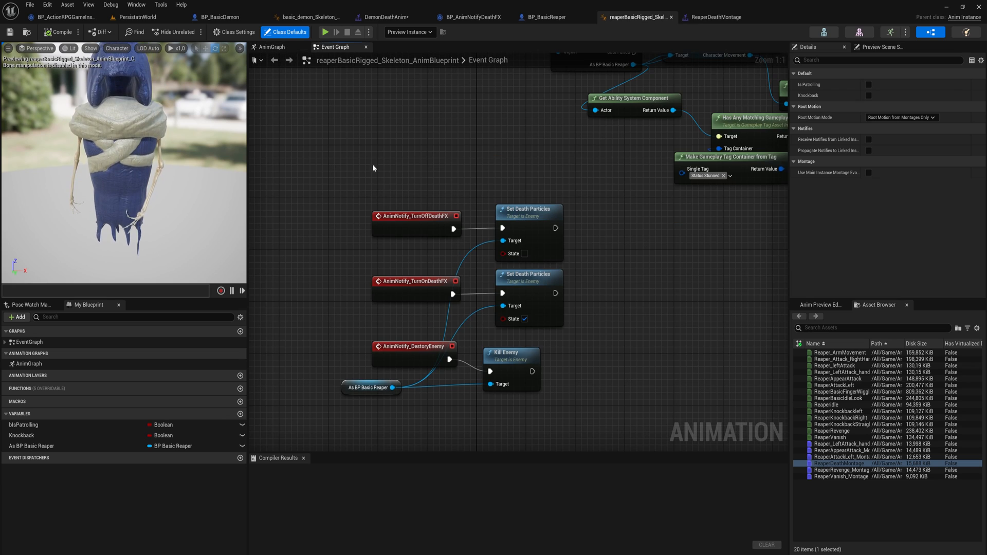
drag(372, 167, 456, 294)
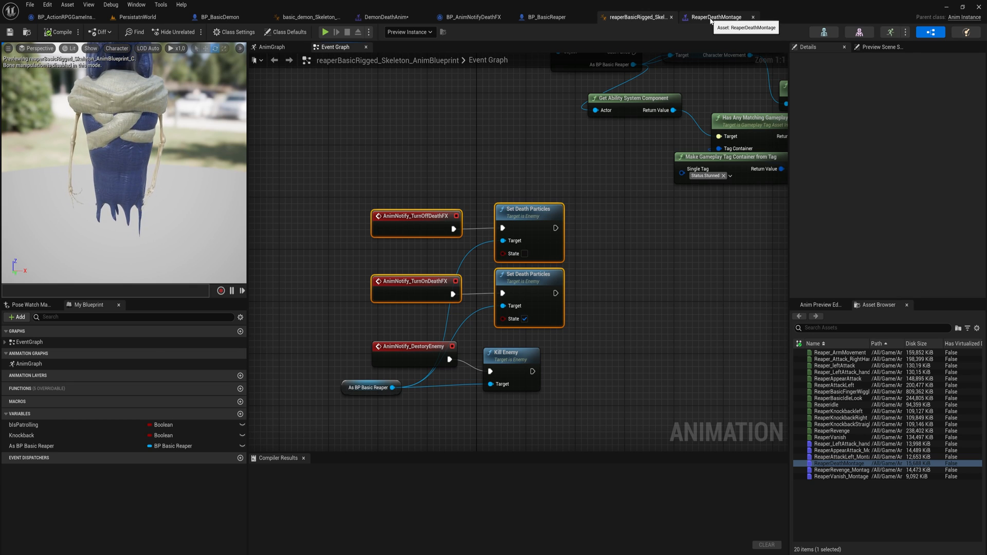
click(716, 18)
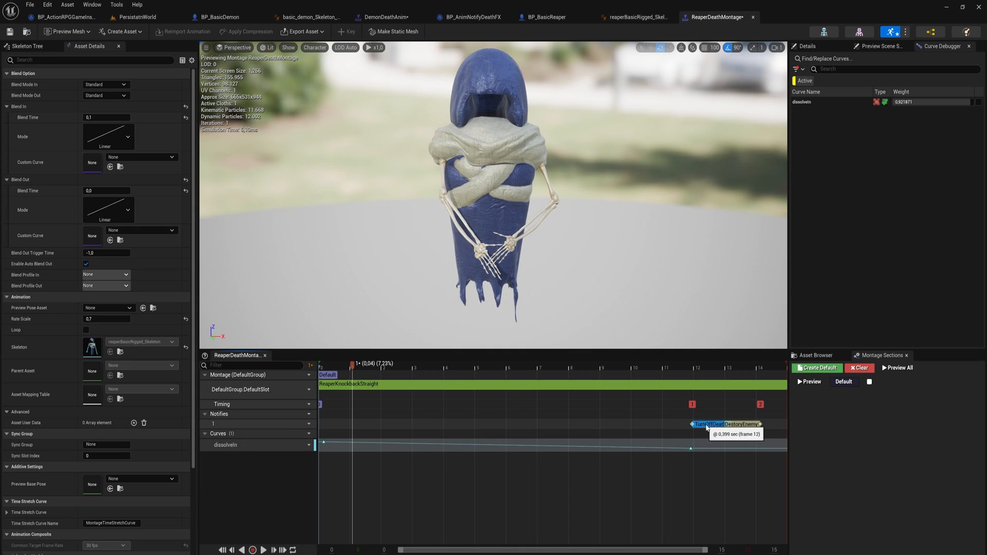
Add a BP_AnimNotifyDeathFX state to ReaperDeathMontage replacing the old FX notifies
right_click(322, 424)
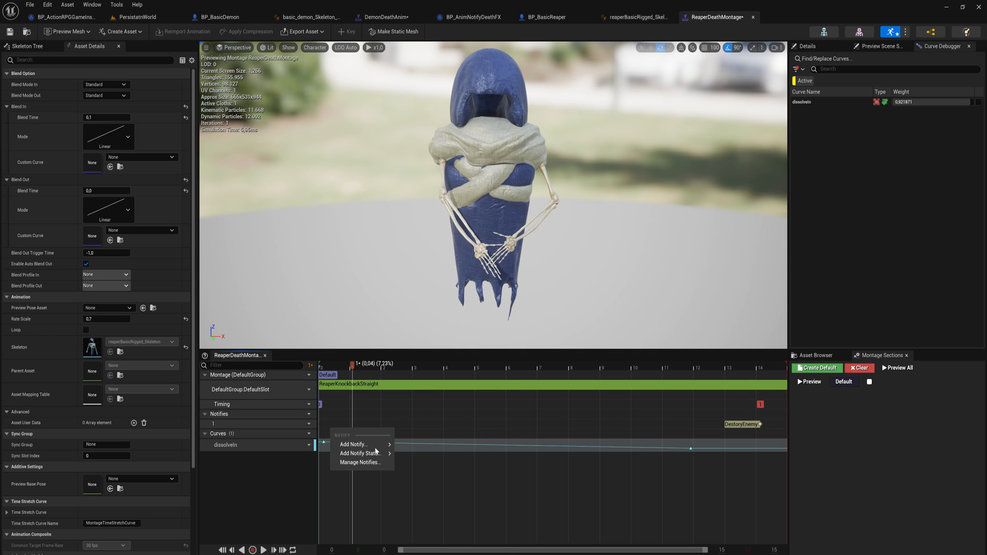
click(360, 453)
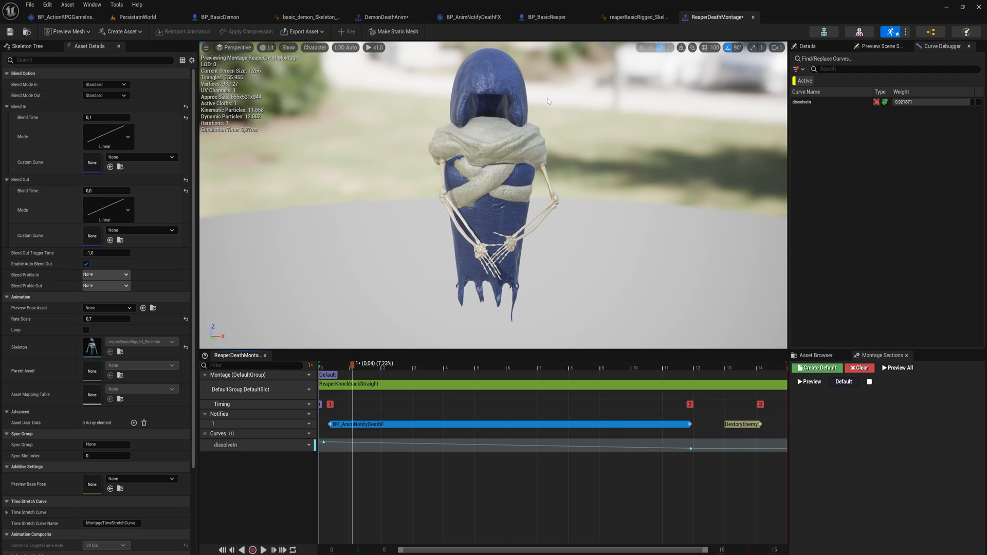
click(469, 18)
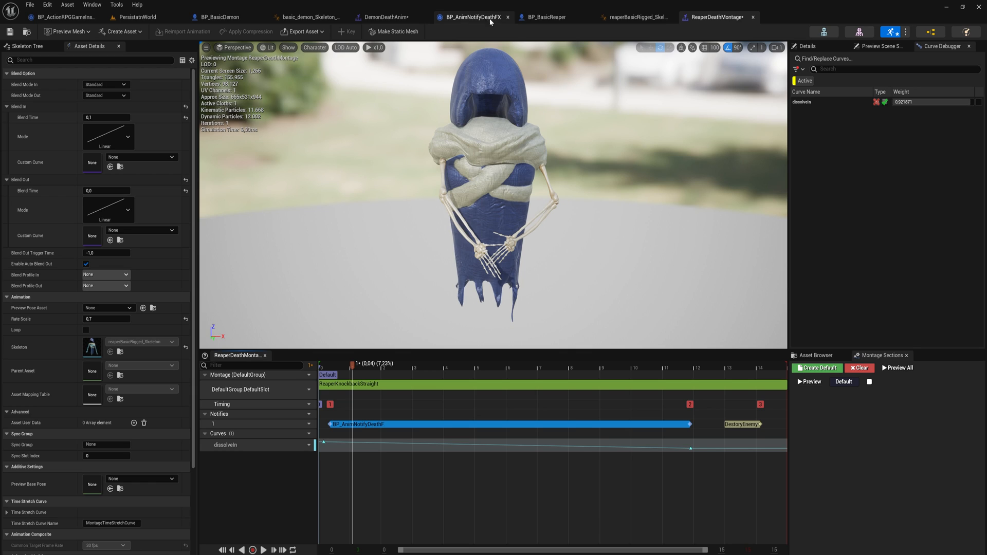
mouse_move(680, 424)
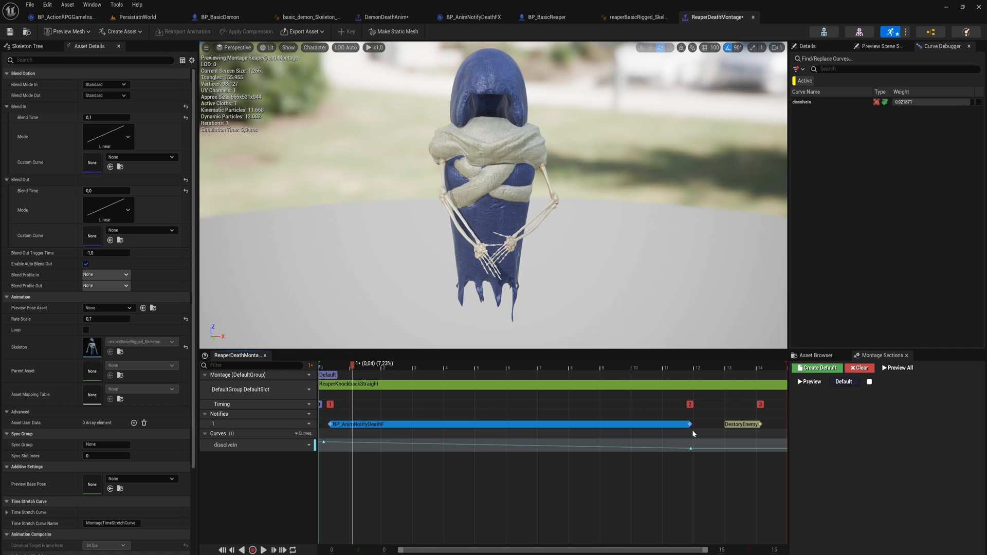
click(468, 18)
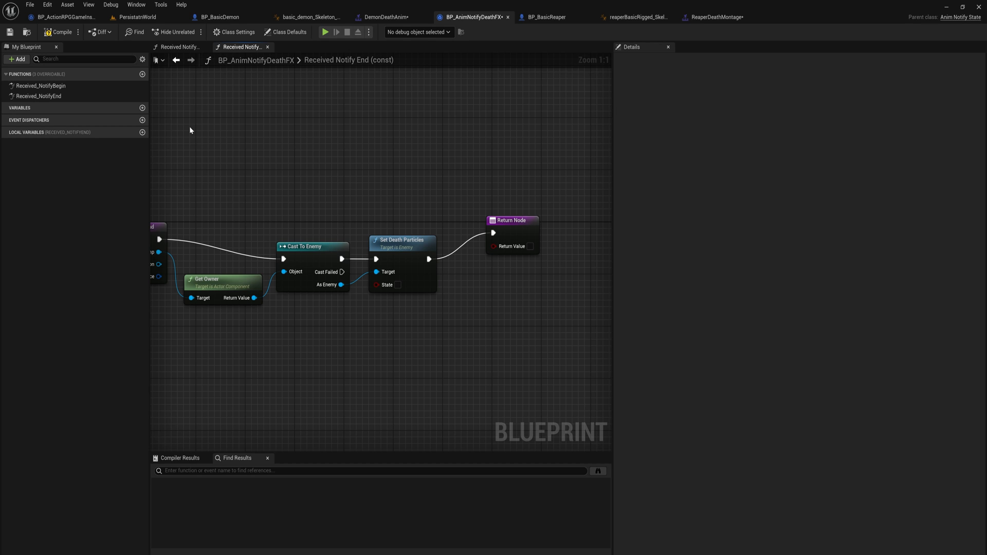
Override Received Notify Tick in BP_AnimNotifyDeathFX so the tick event returns immediately
click(121, 75)
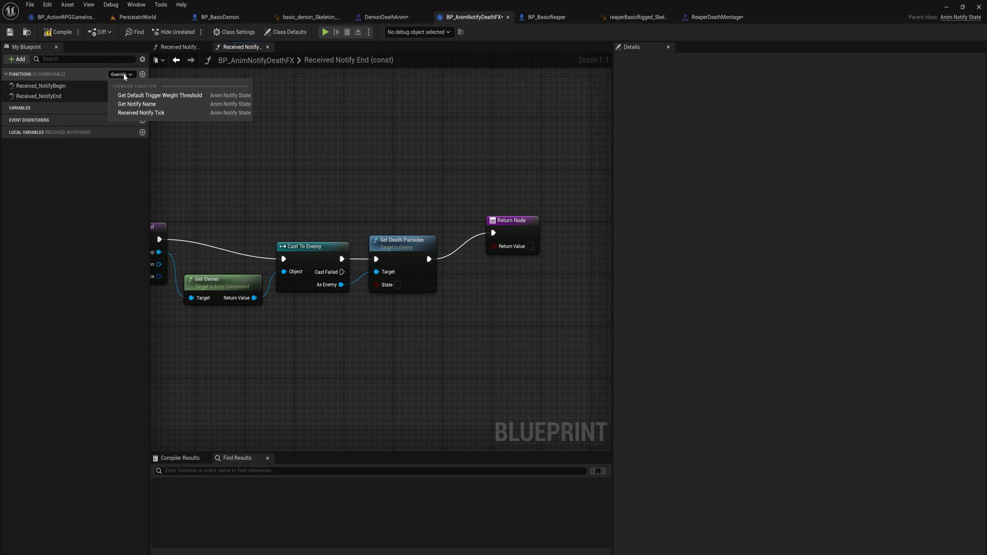
mouse_move(141, 113)
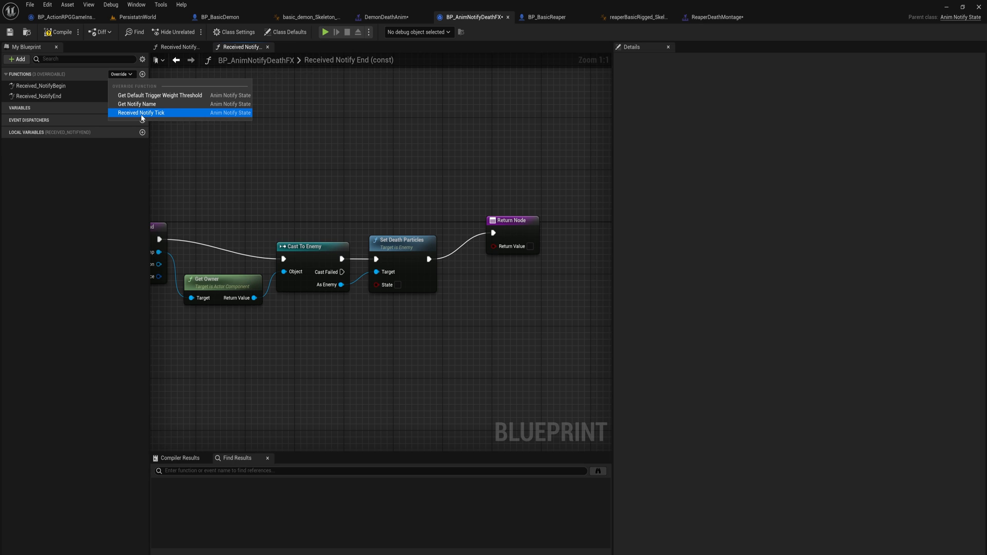
click(141, 113)
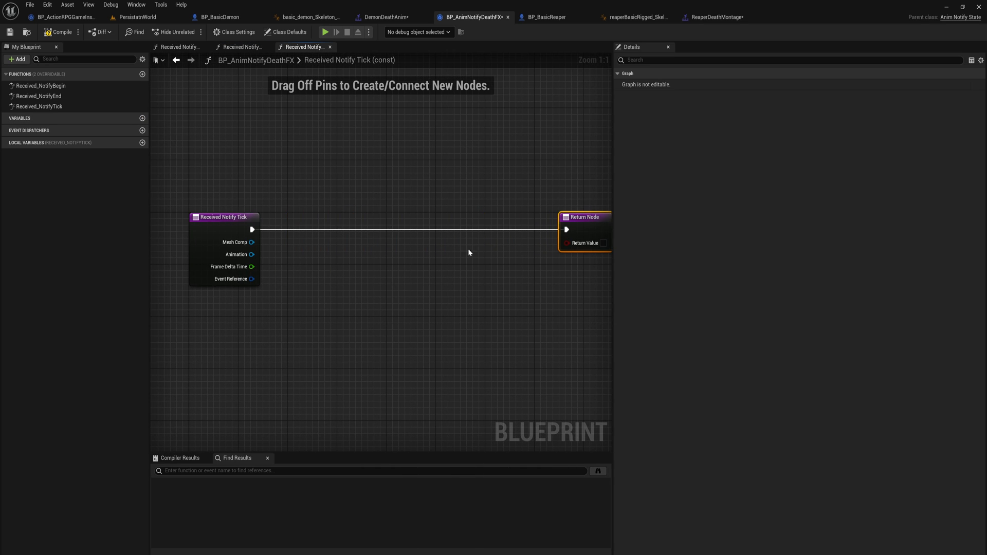
scroll(down, 3)
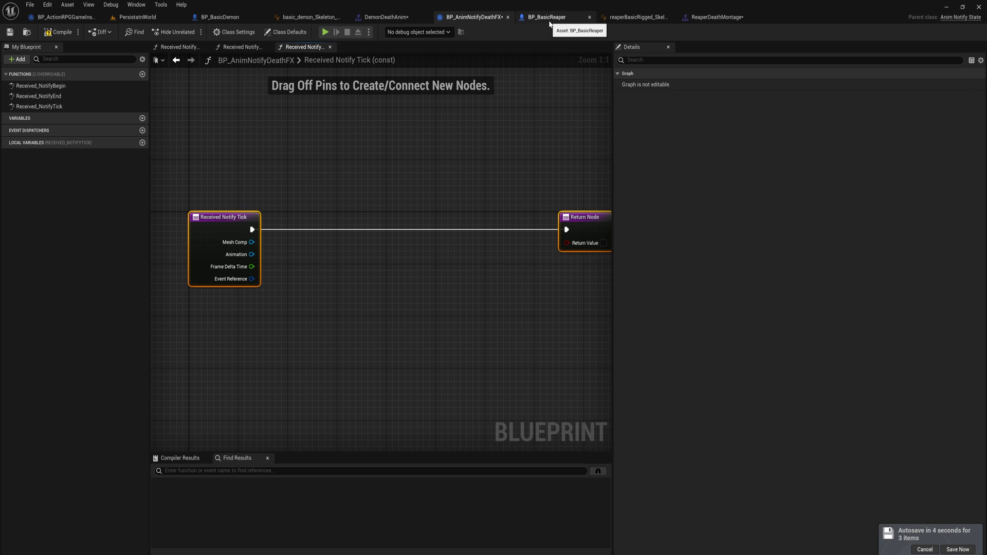
Scrub basic_demon_Anim_Attack past its TurnOn/TurnOffDamageBox notifies to check their timing
click(385, 17)
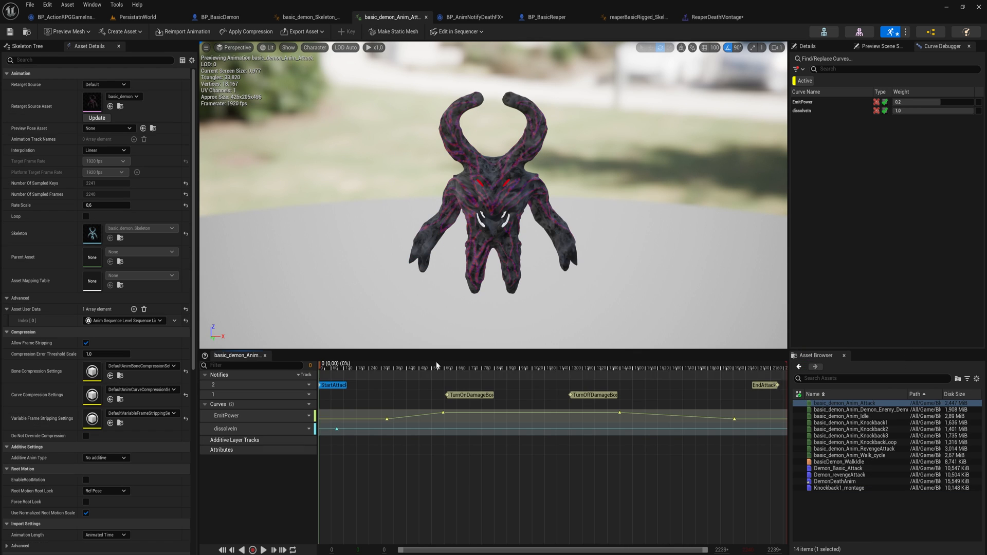
click(443, 364)
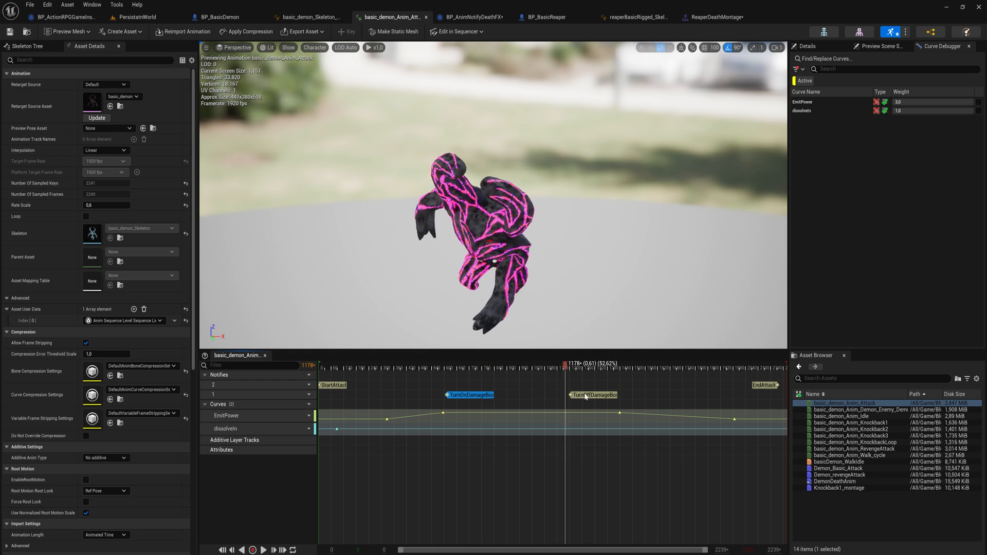
drag(565, 363, 617, 363)
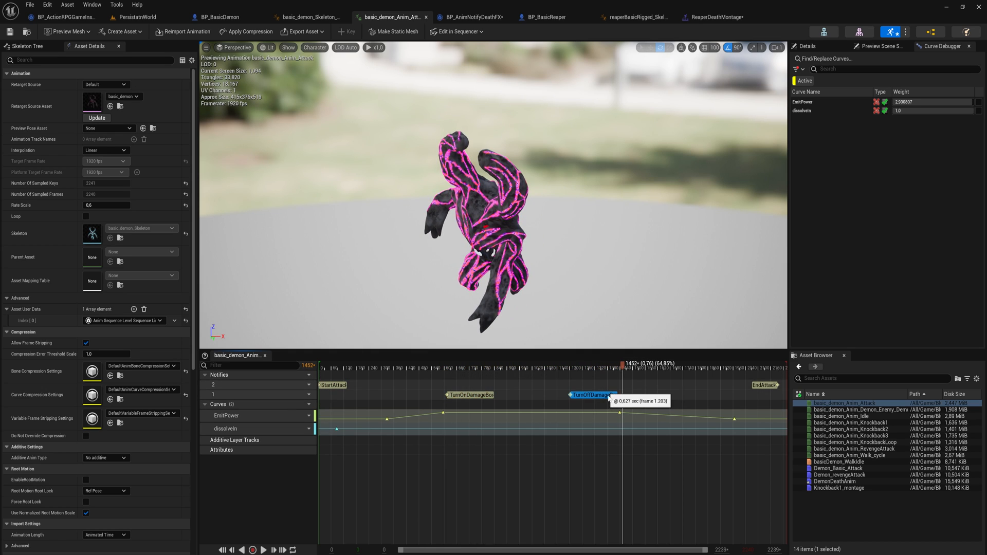